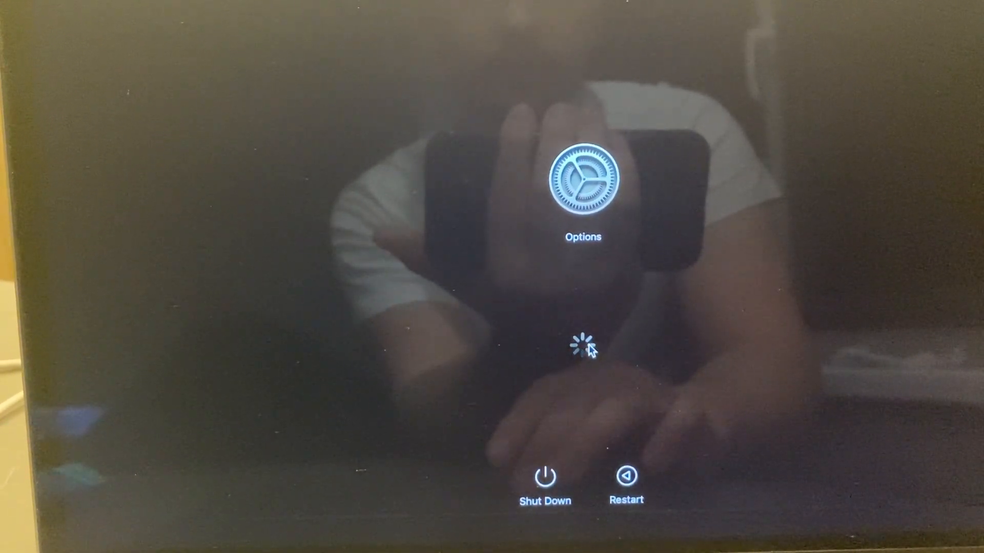
- Boot into macOS Recovery by choosing Options and continuing
{"action": "left_click", "coordinate": [583, 176]}
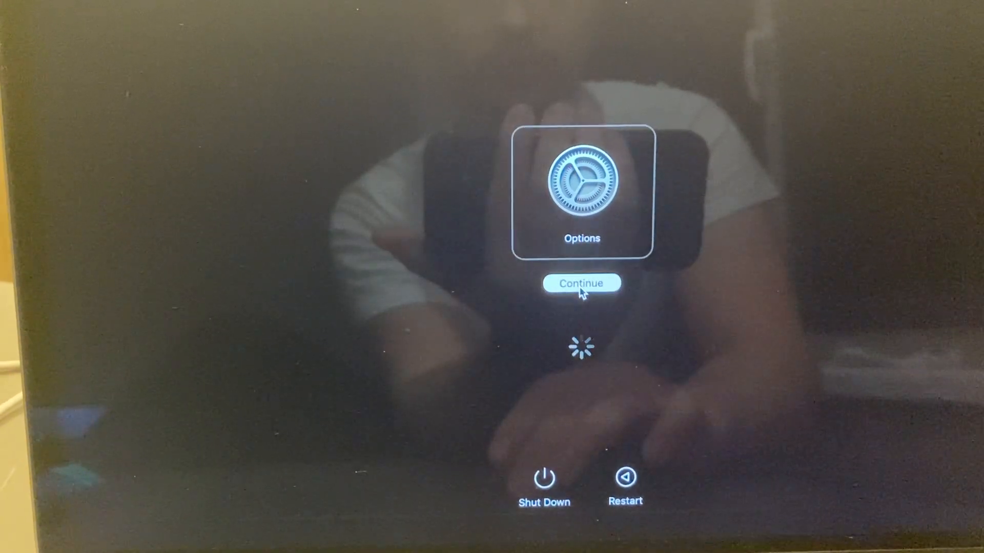
{"action": "left_click", "coordinate": [580, 283]}
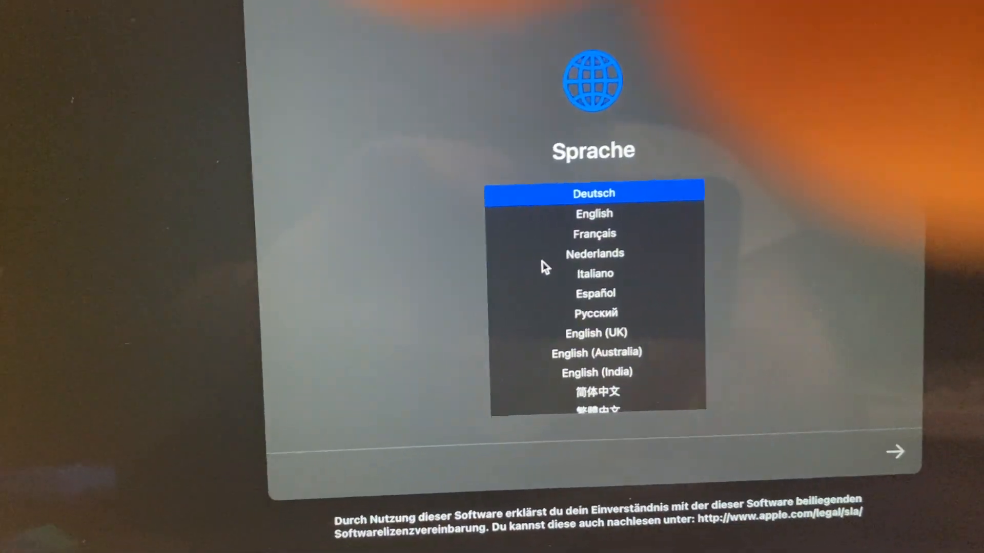
- Choose English from the Sprache list as the Recovery language
{"action": "left_click", "coordinate": [593, 213]}
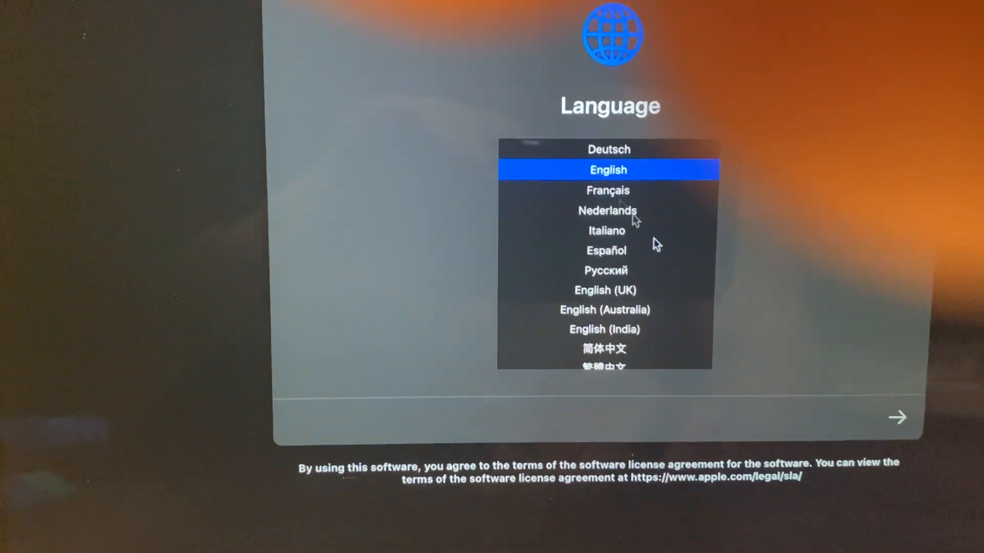